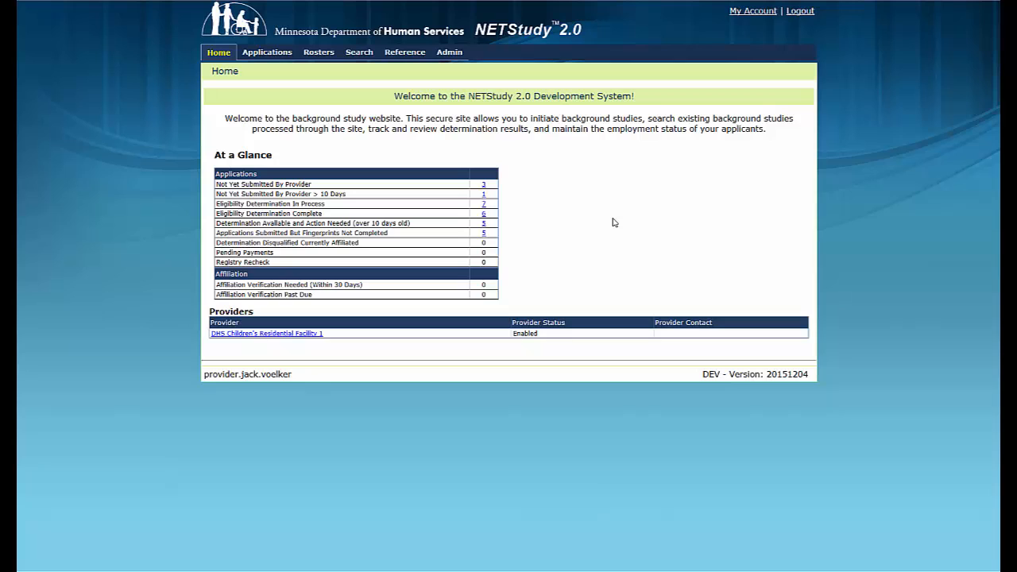
mouse_move(435, 148)
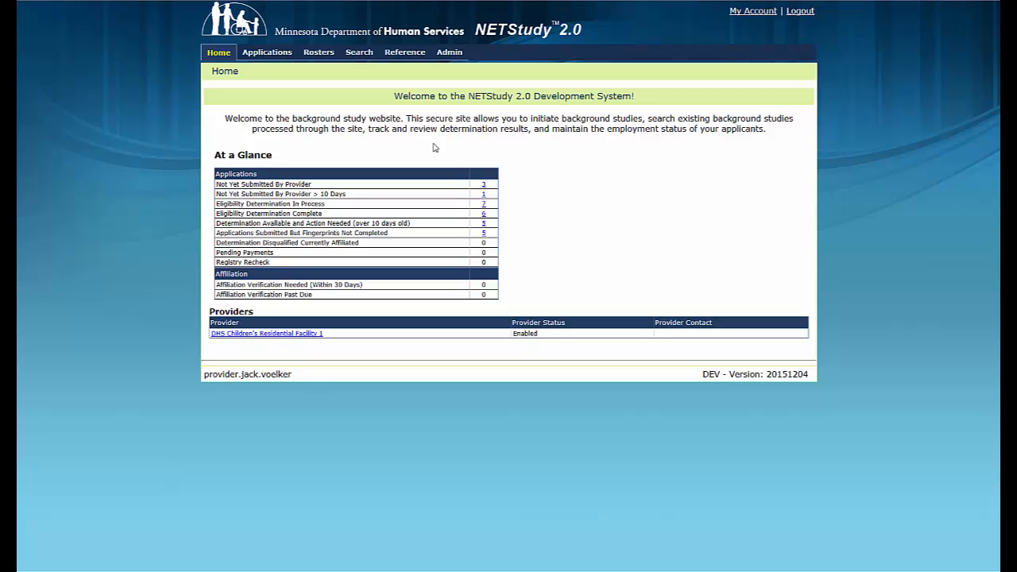
Show the Applications menu from the home page's top navigation bar
click(267, 52)
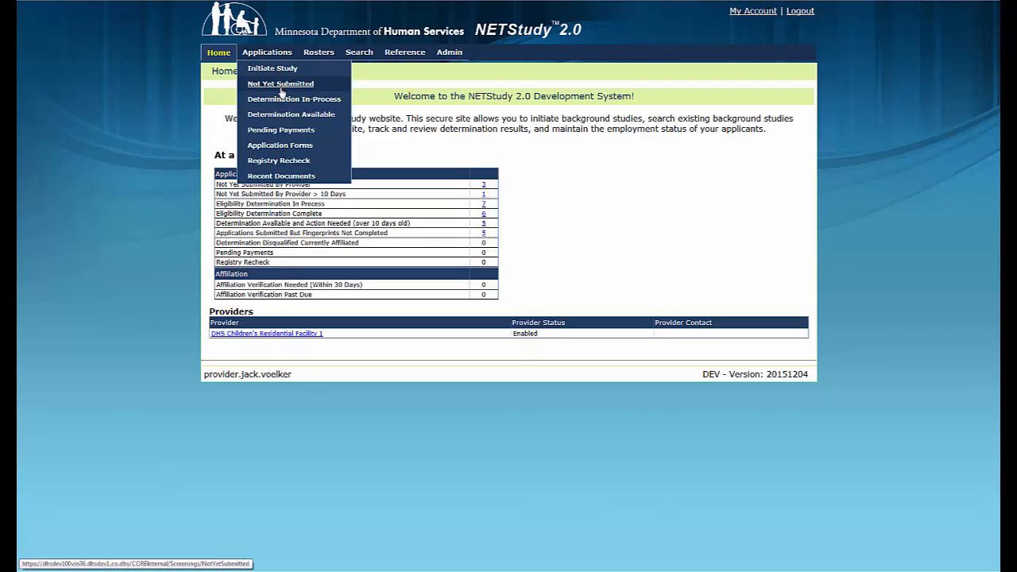
mouse_move(281, 176)
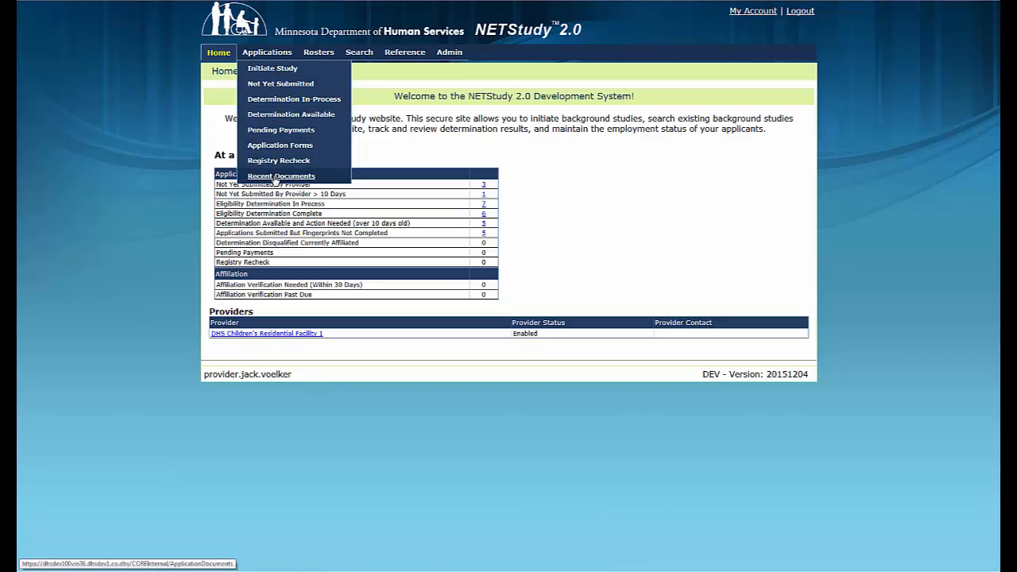
Go to the Recent Documents page listing six applications and their documents
click(281, 175)
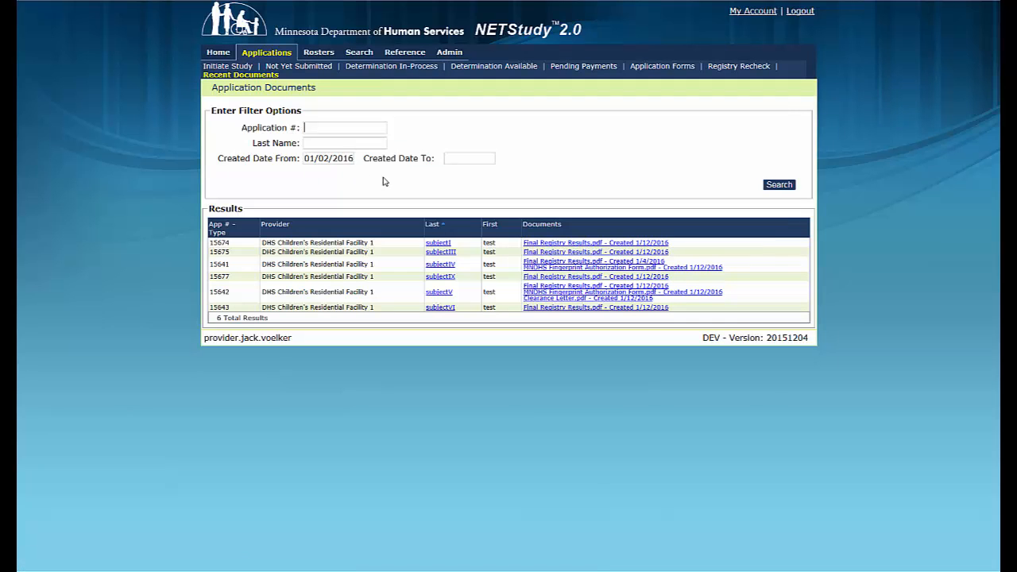
mouse_move(544, 178)
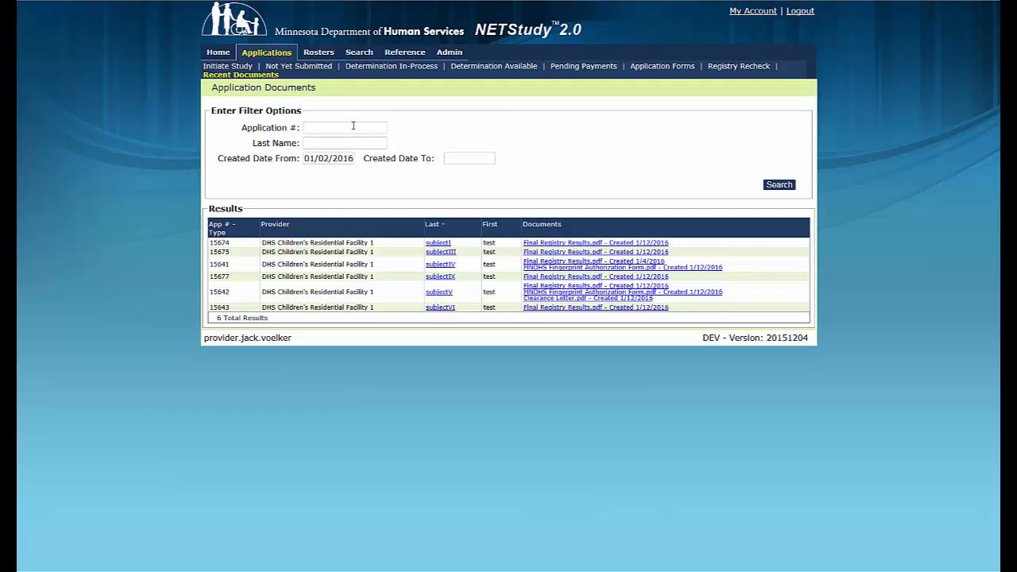
mouse_move(421, 130)
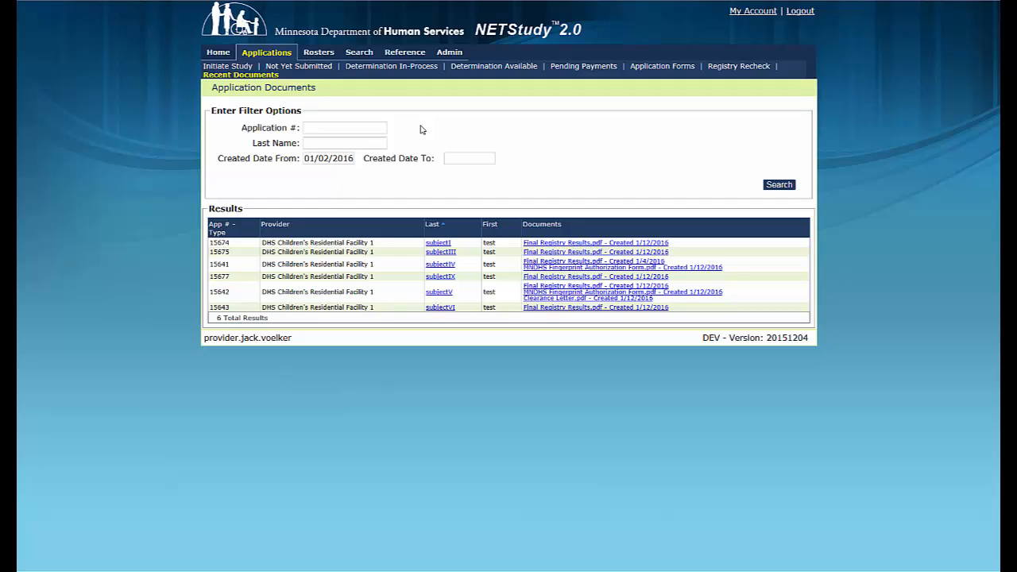
text(15642)
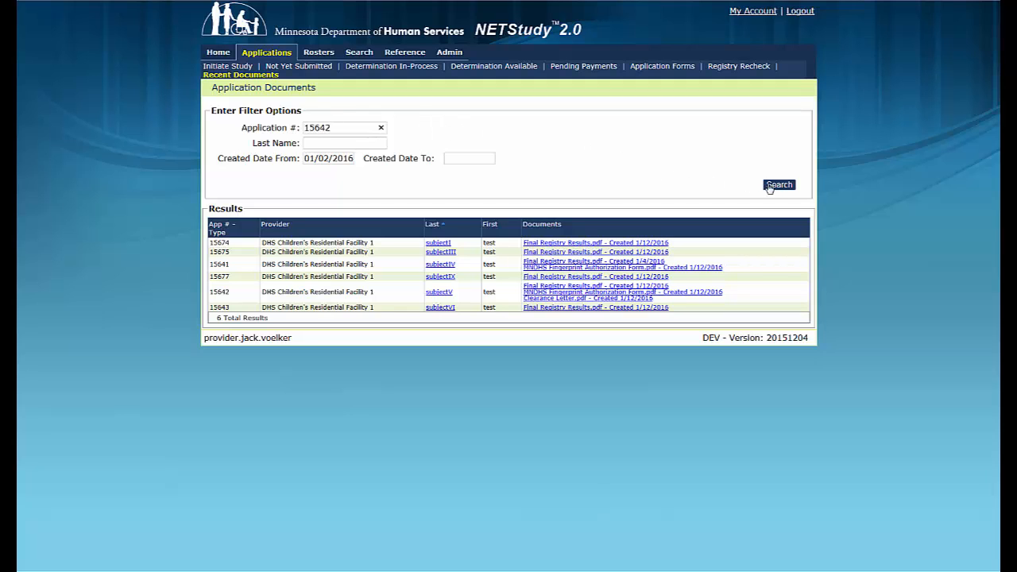
click(778, 185)
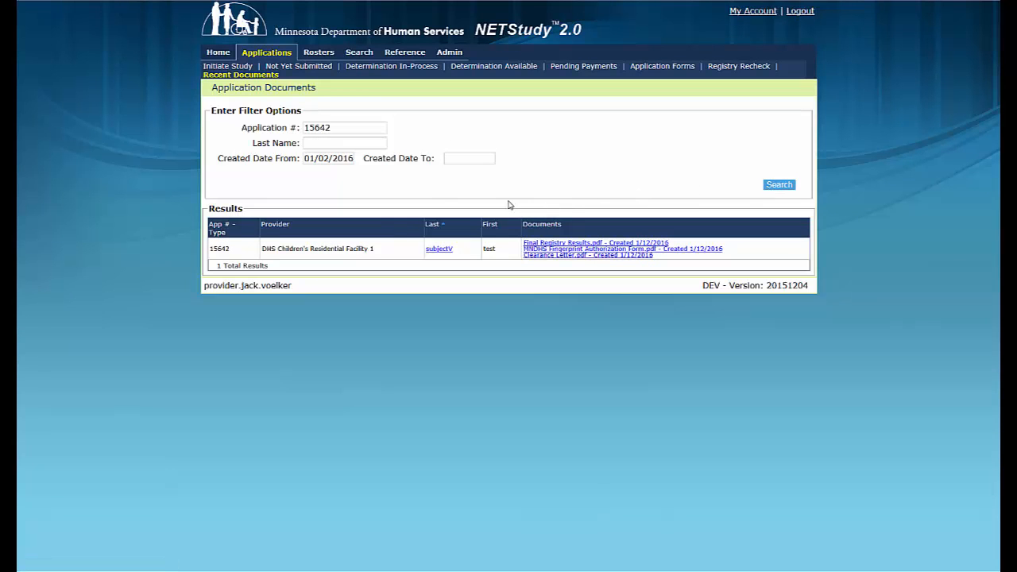
mouse_move(201, 252)
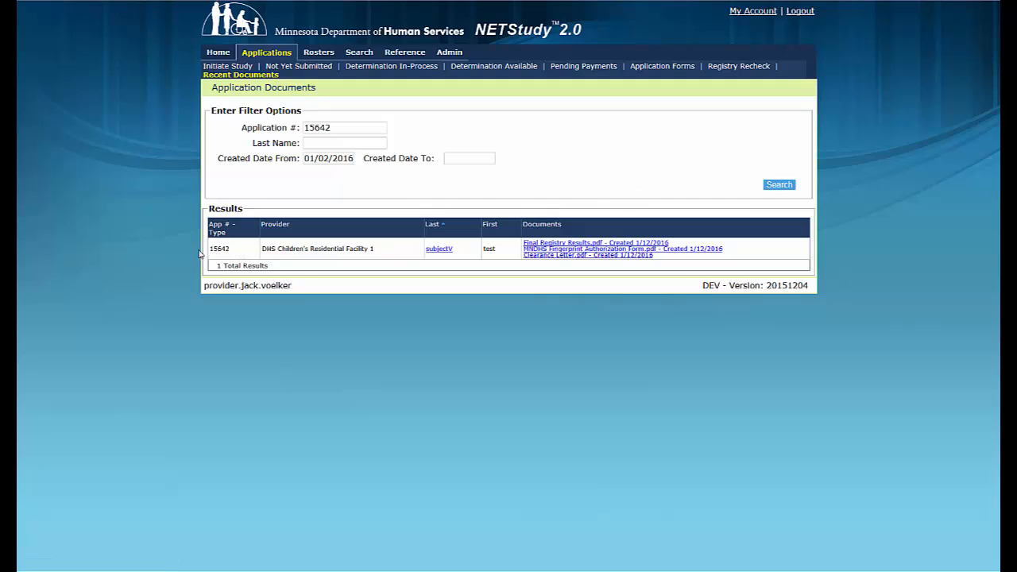
mouse_move(460, 256)
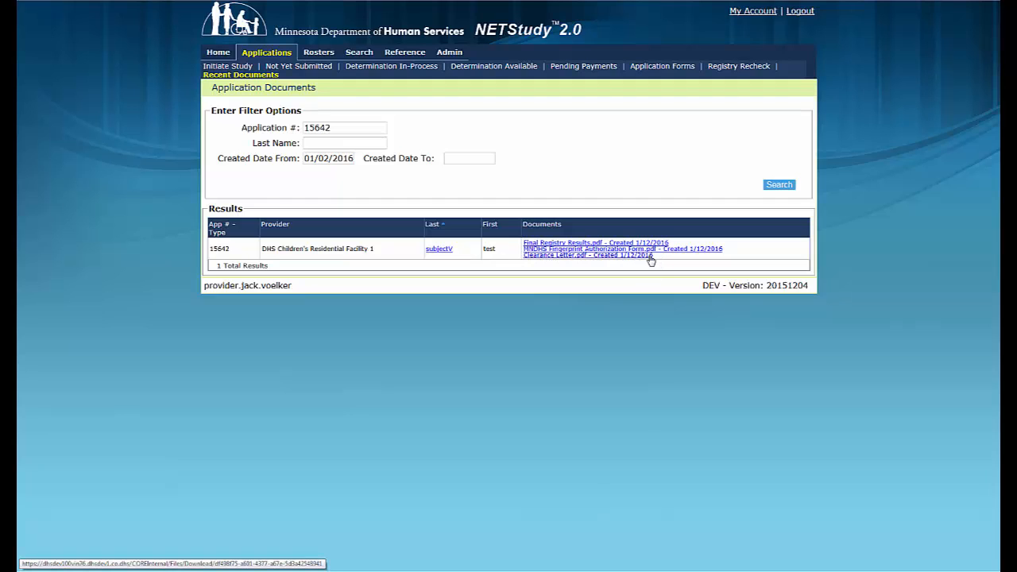
click(586, 255)
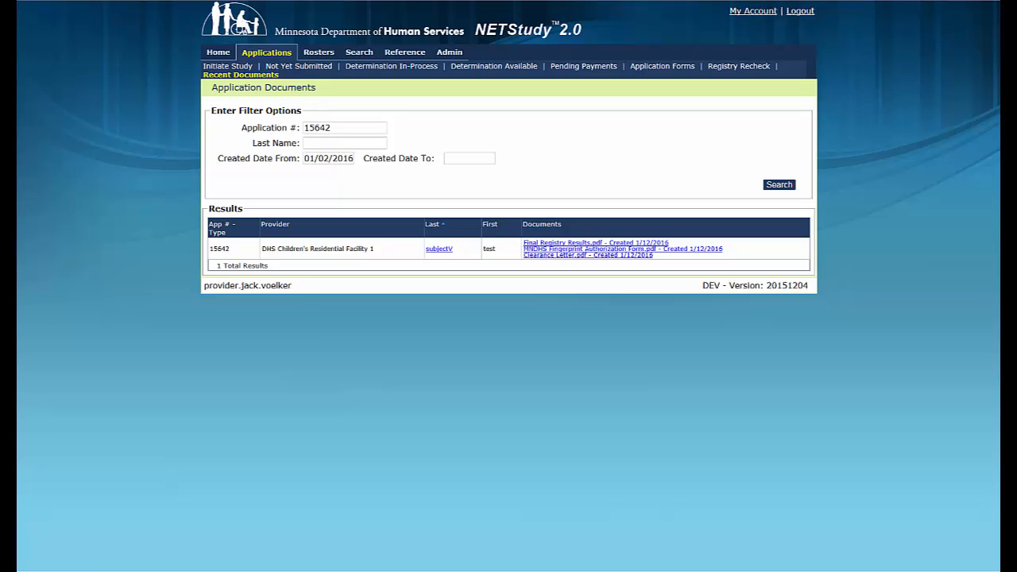
mouse_move(546, 134)
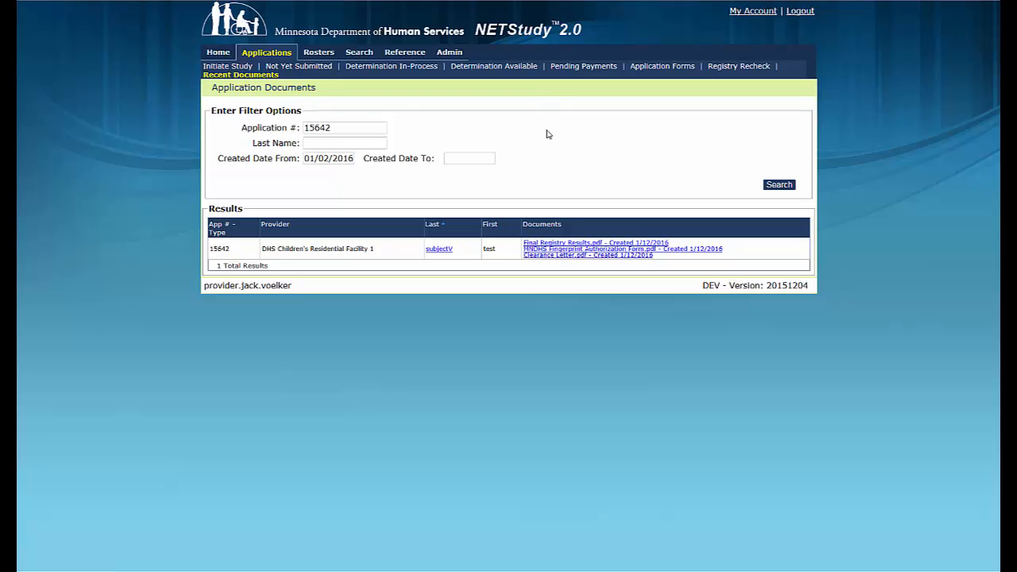
click(344, 128)
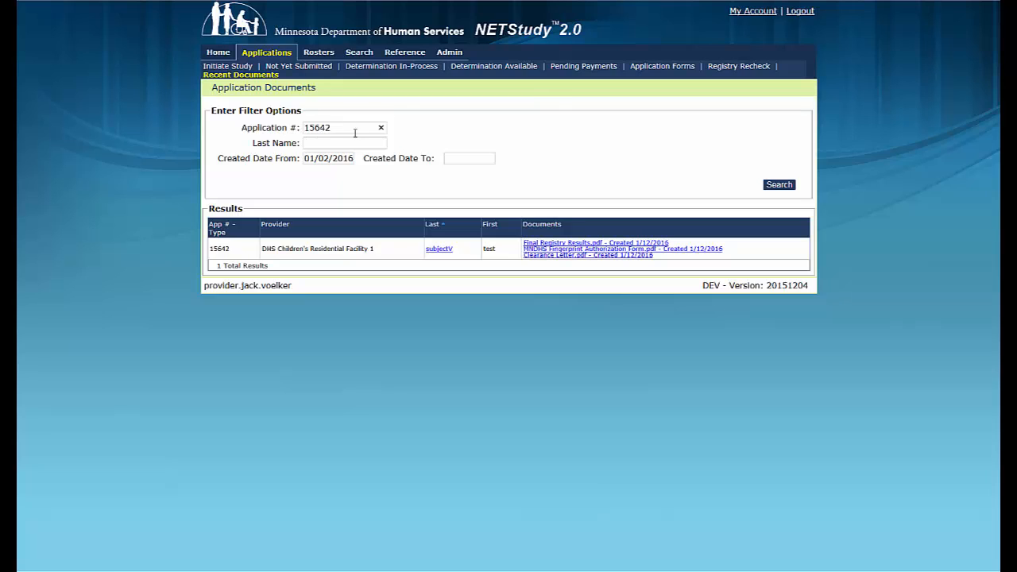
click(380, 128)
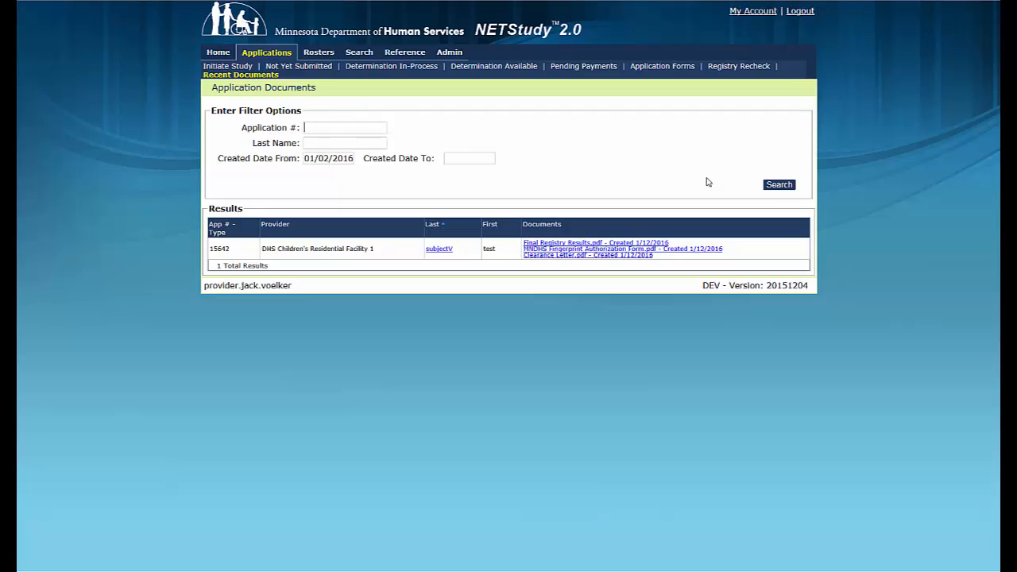
Rerun the unfiltered search for all six applications and load subjectV's person summary
click(778, 184)
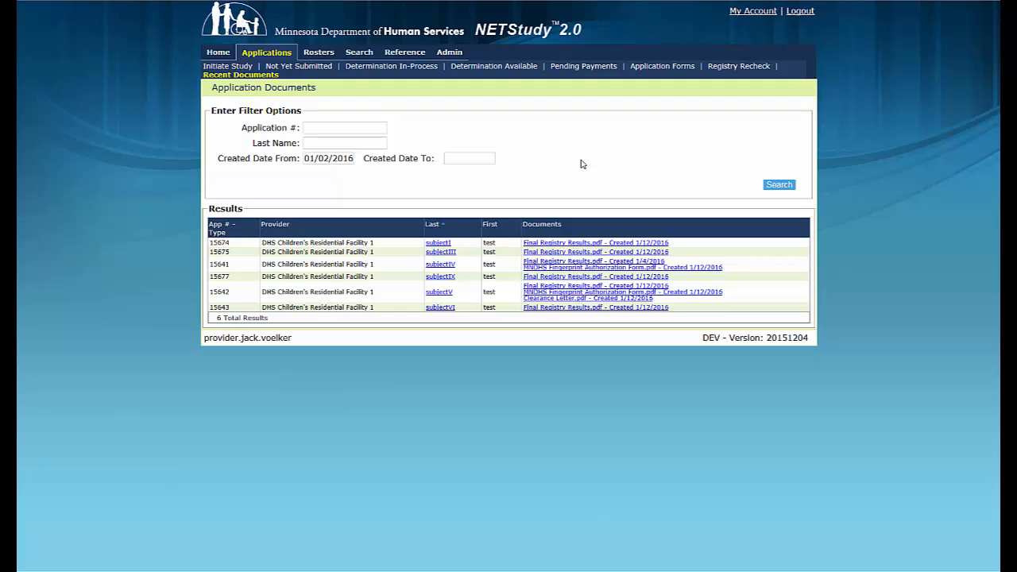
mouse_move(450, 295)
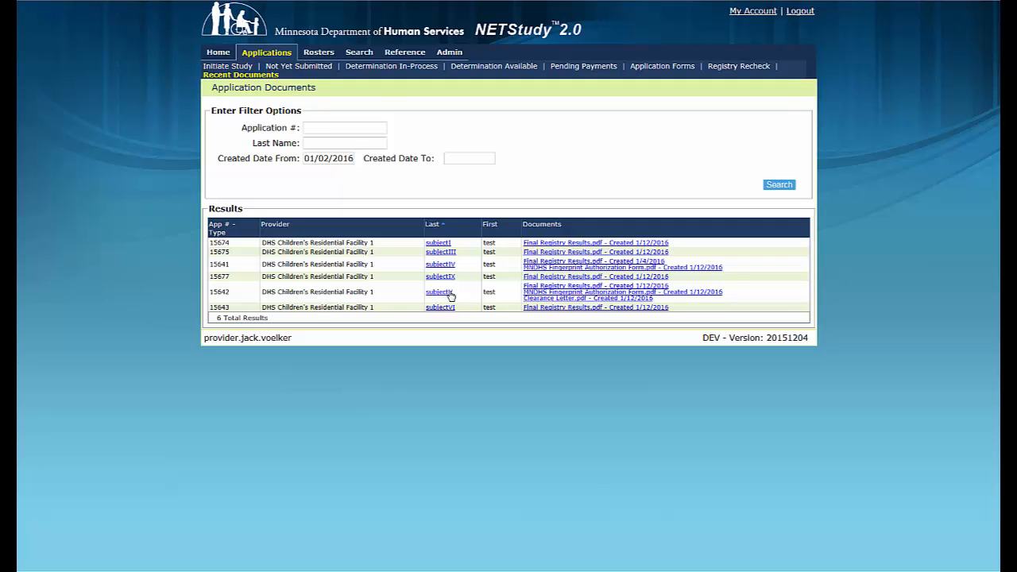
click(439, 291)
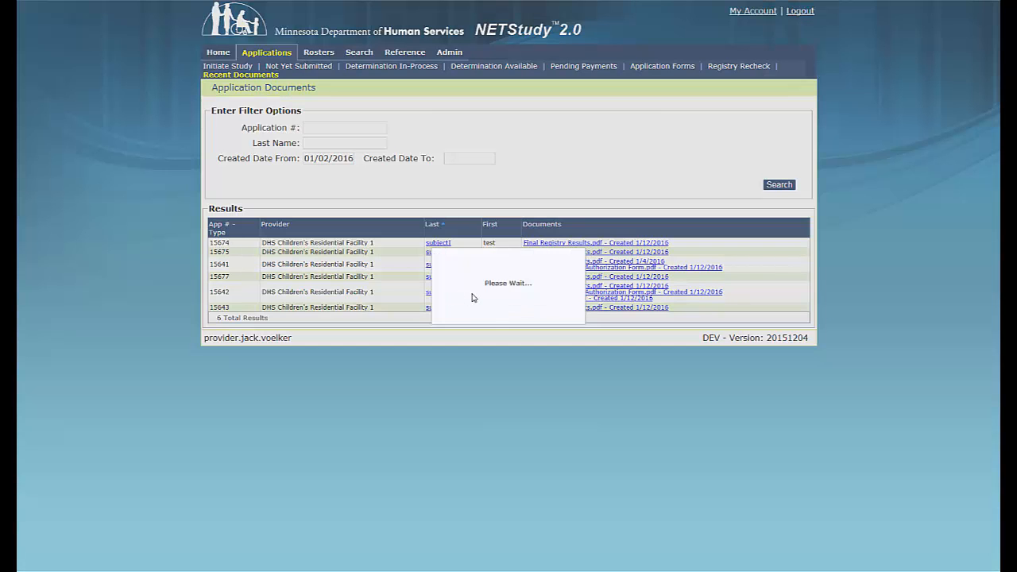
From subjectV's Documents tab, display Clearance Letter.pdf for study 1008500
click(438, 242)
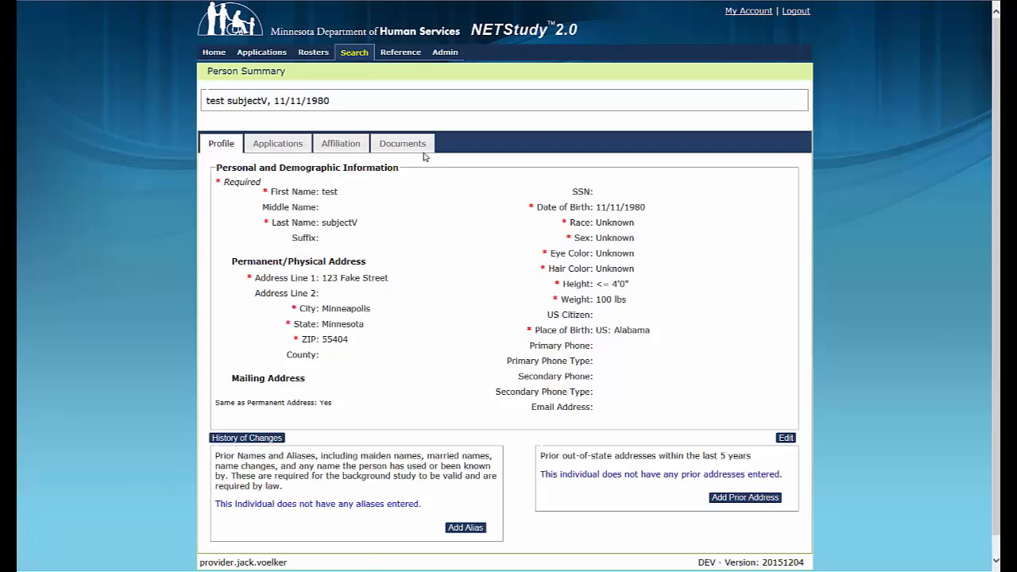
click(402, 143)
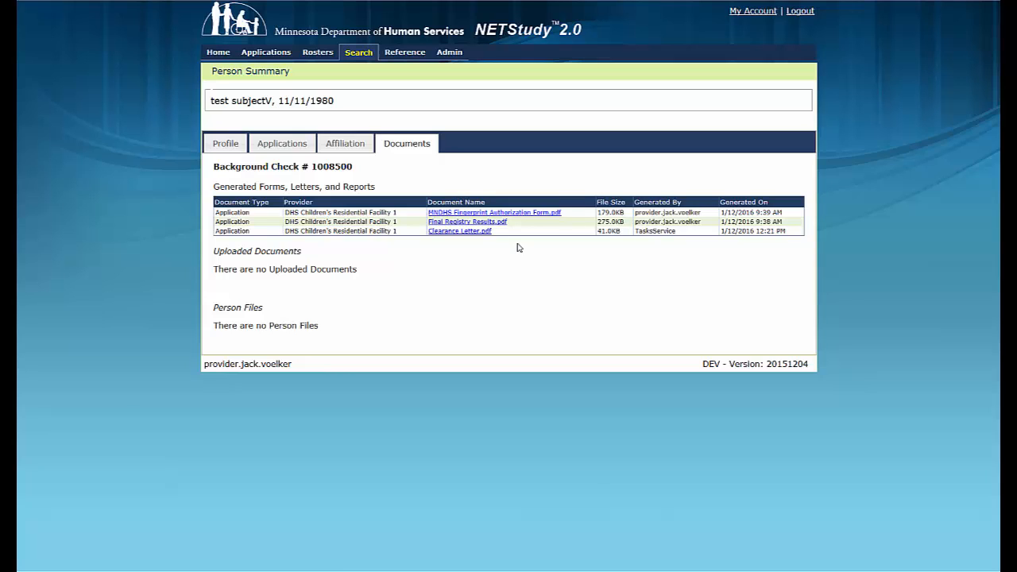
click(460, 231)
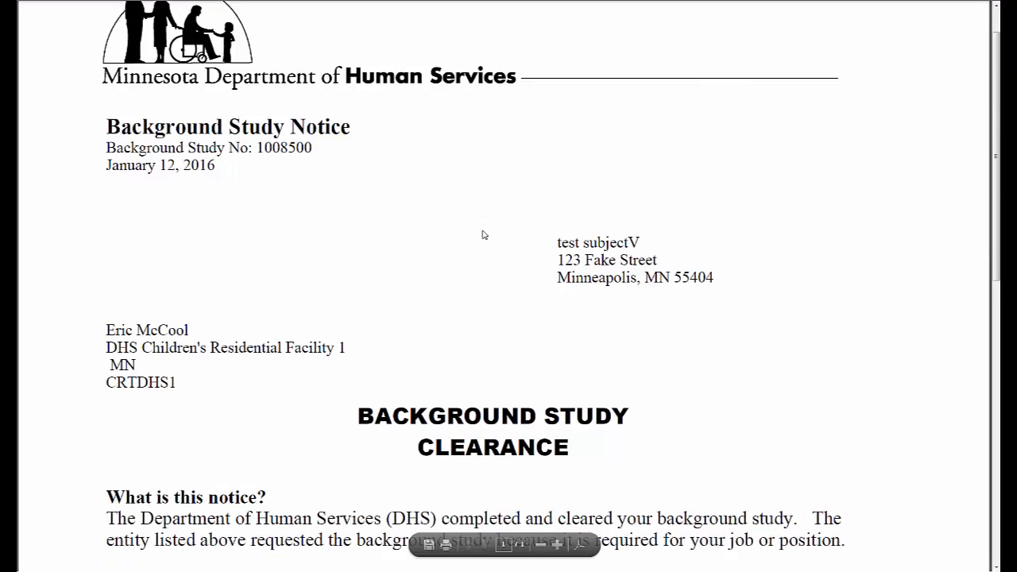